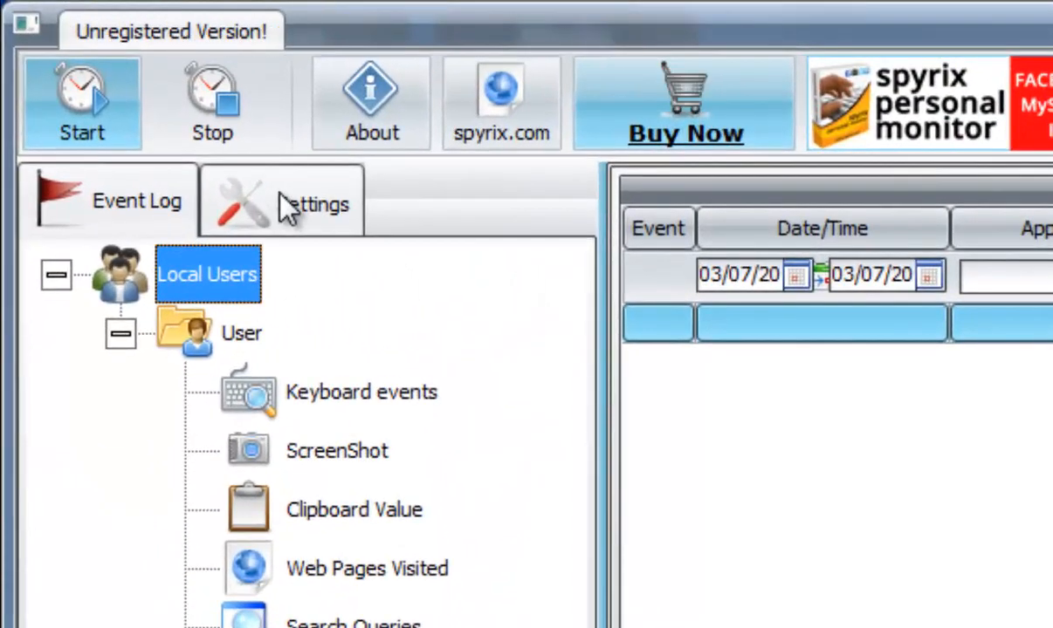
# Open the Settings tab to reach the Log Delivery options
pyautogui.click(311, 200)
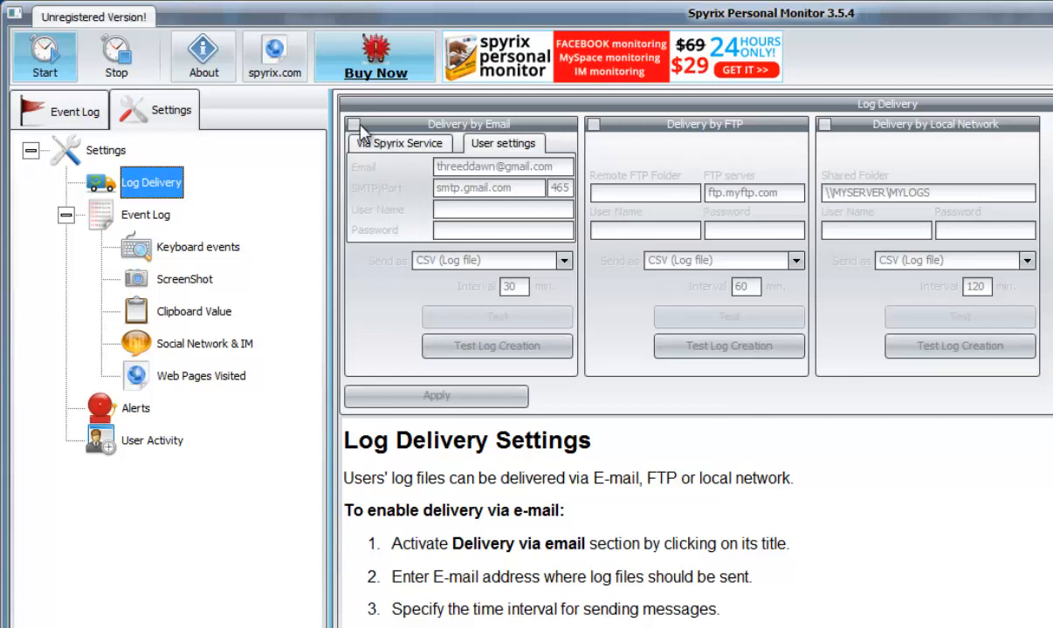
# Enable email and local network log delivery, select the email address, and test email delivery
pyautogui.click(355, 124)
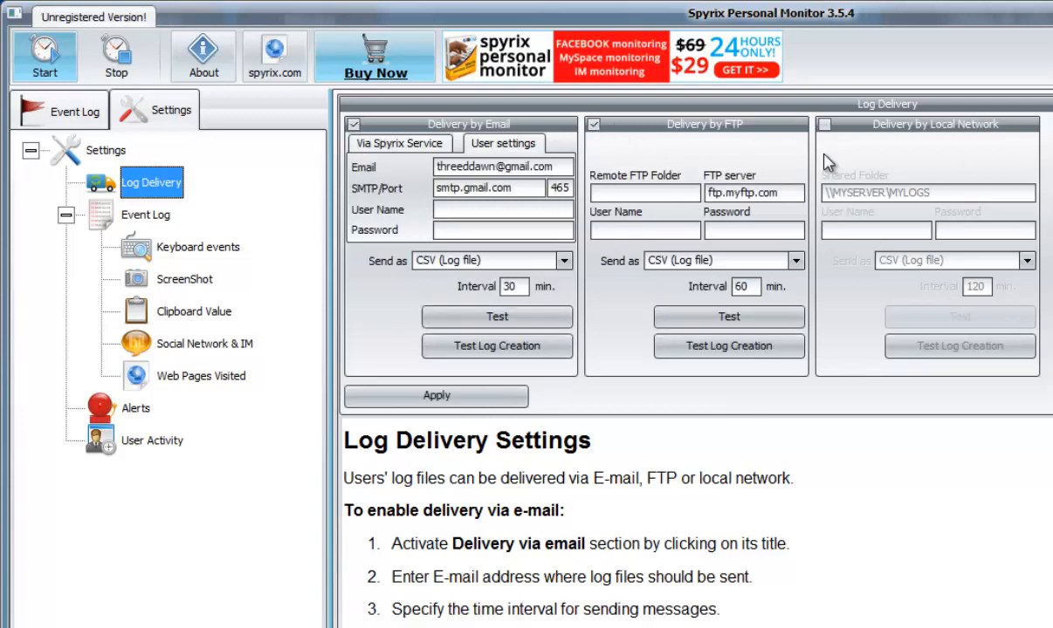
pyautogui.click(823, 124)
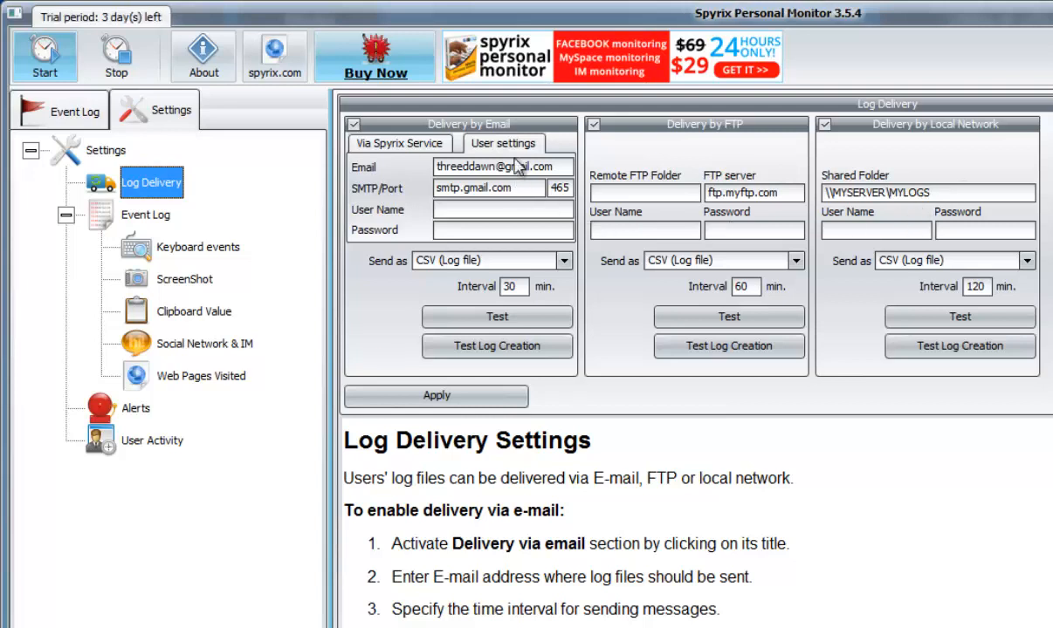
pyautogui.tripleClick(502, 166)
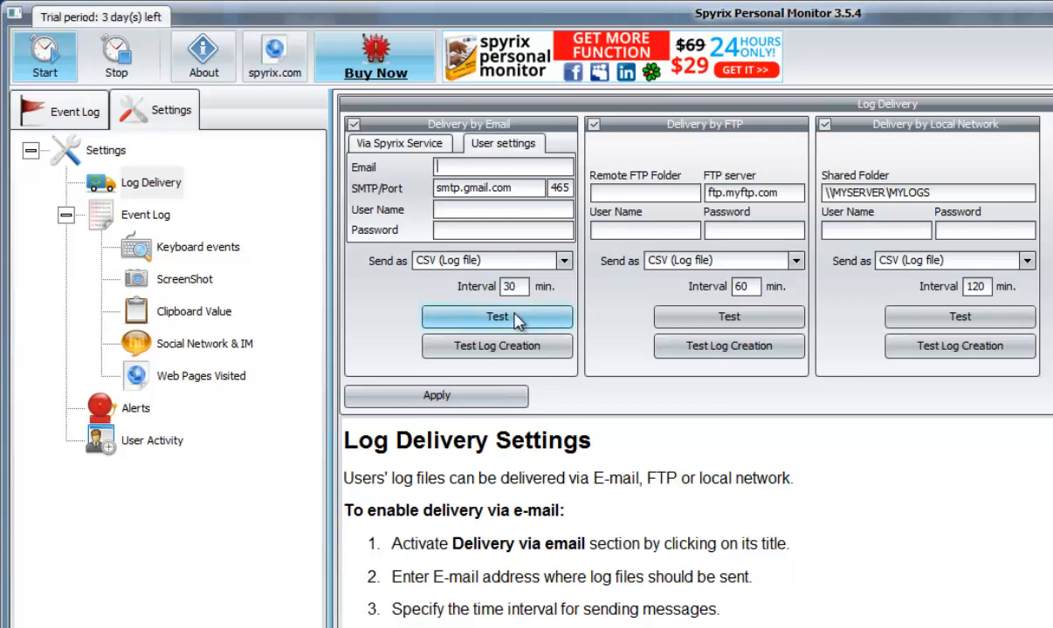
pyautogui.click(76, 111)
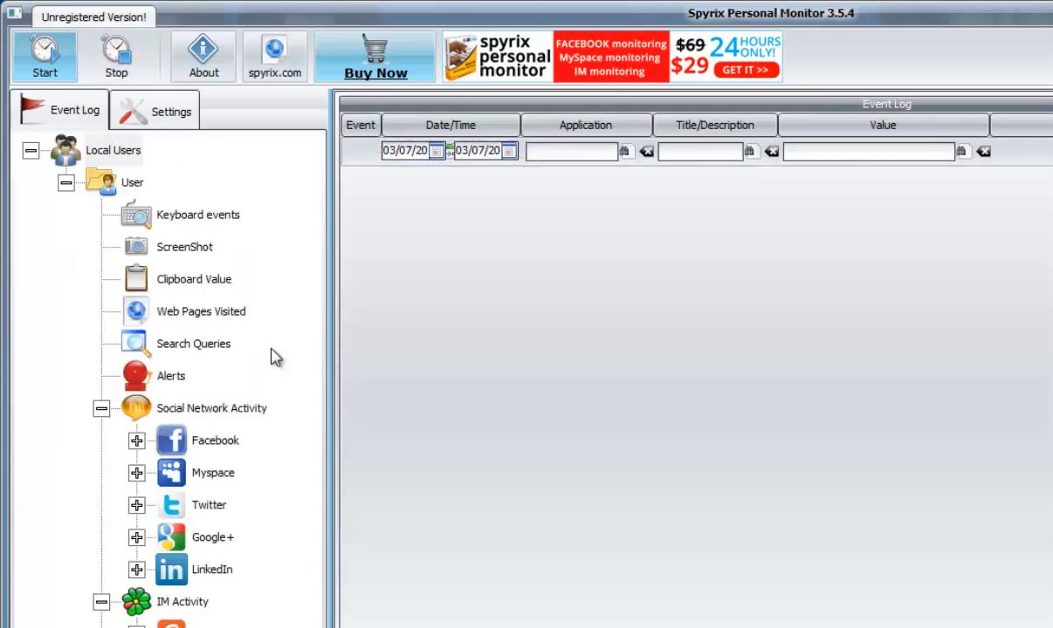
# Return to Log Delivery, re-enable email delivery, and run its delivery test
pyautogui.click(171, 111)
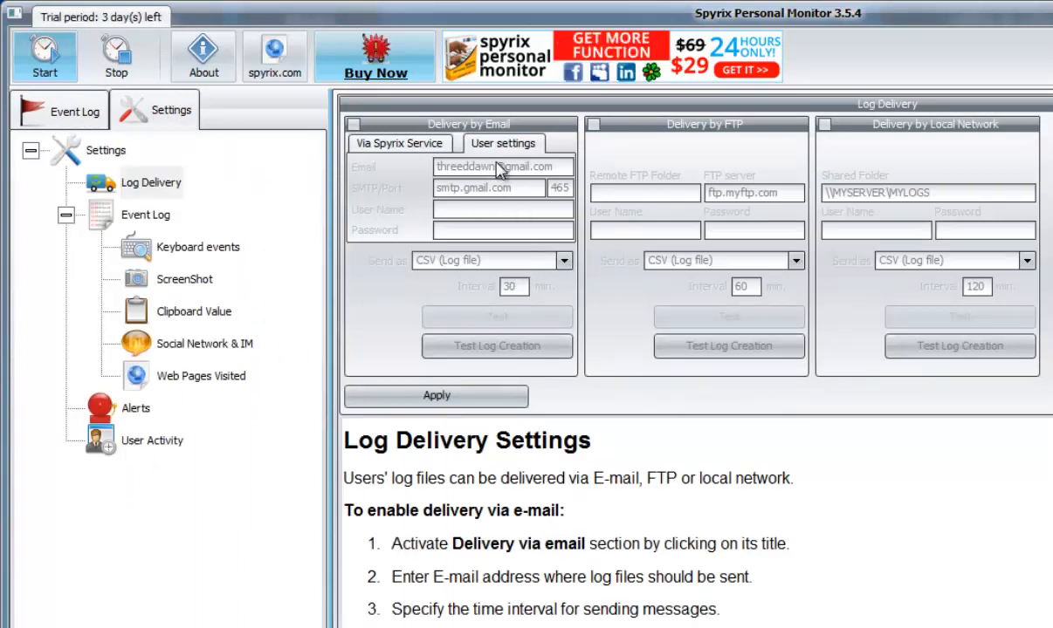
pyautogui.click(355, 123)
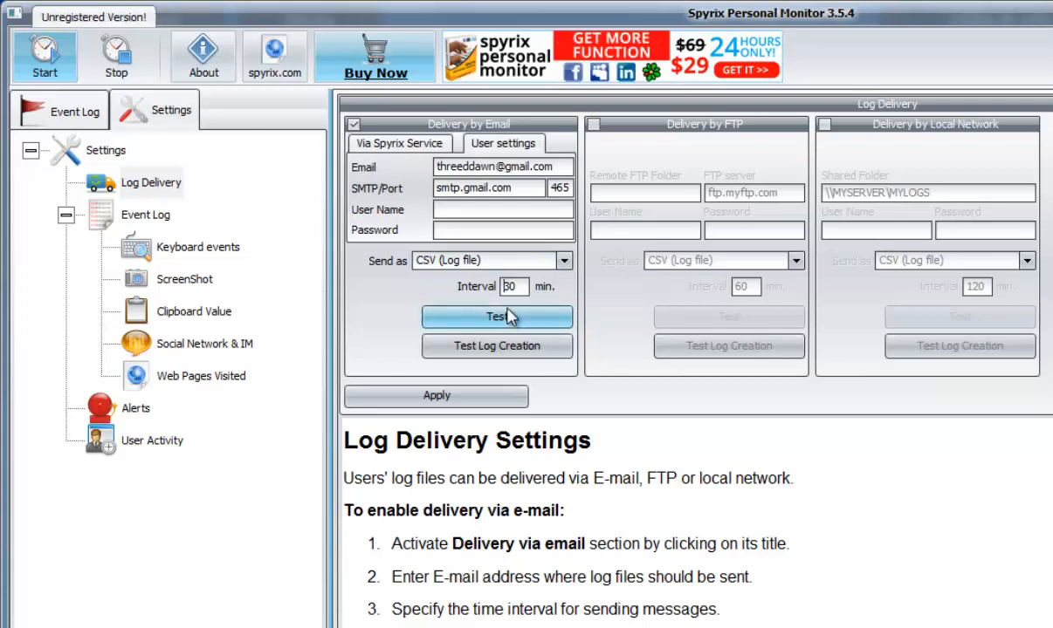
pyautogui.click(594, 123)
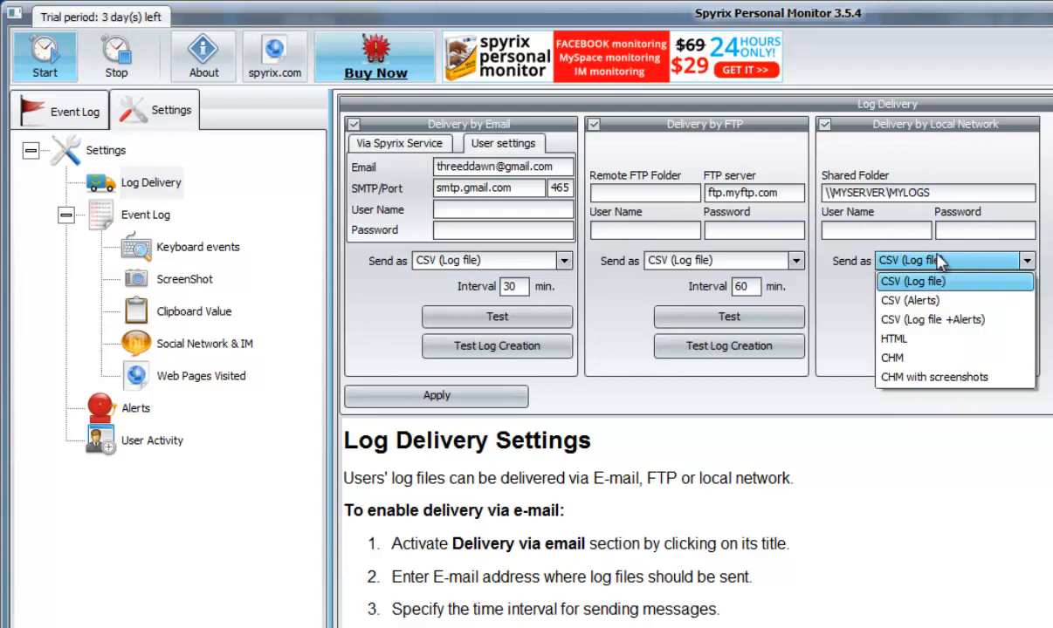
pyautogui.moveTo(903, 338)
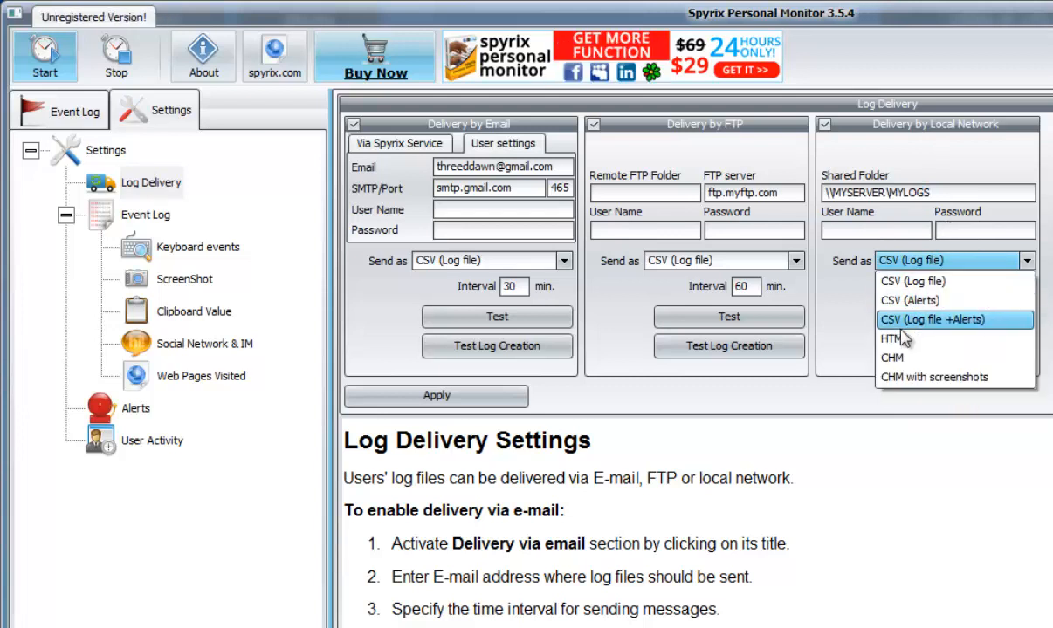
pyautogui.moveTo(932, 377)
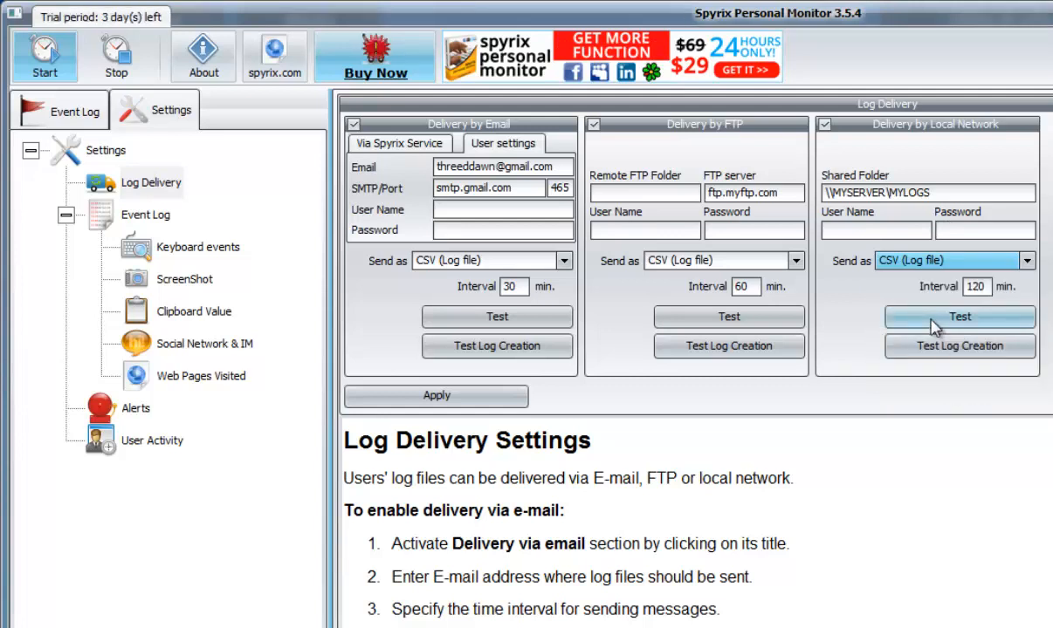
# Apply the email, FTP and local network CSV delivery settings
pyautogui.click(435, 395)
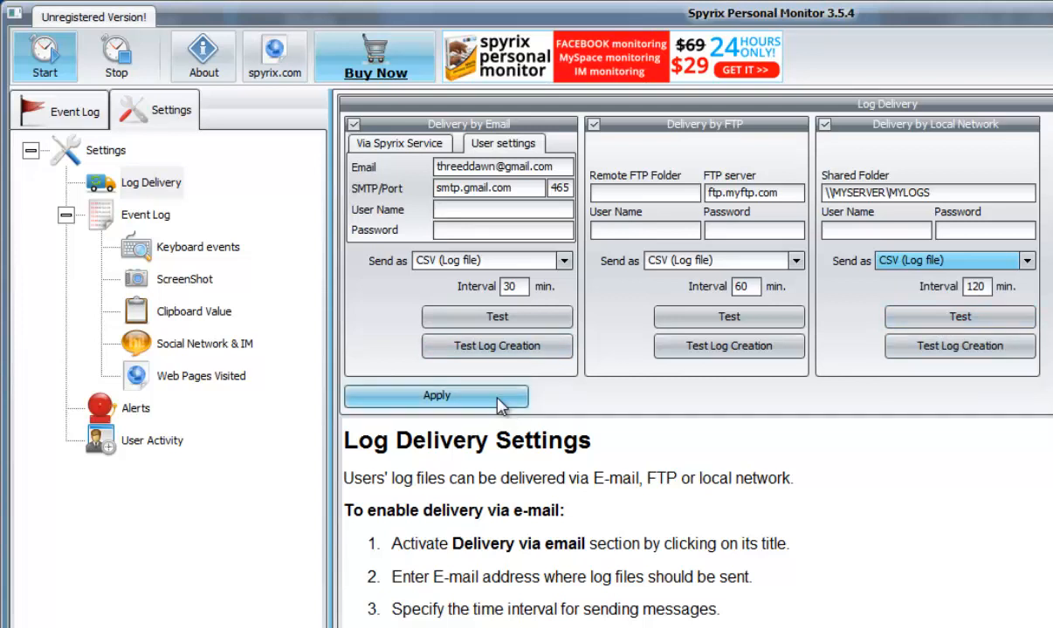